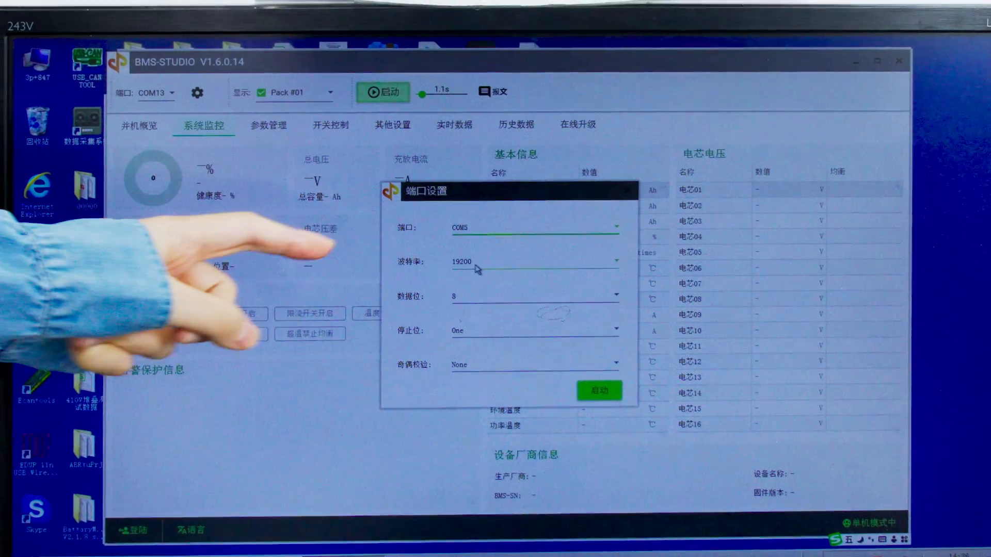
# - Start the COM13 connection so the System Monitor shows live 53.52 V pack and 16 cell voltages
pyautogui.click(599, 390)
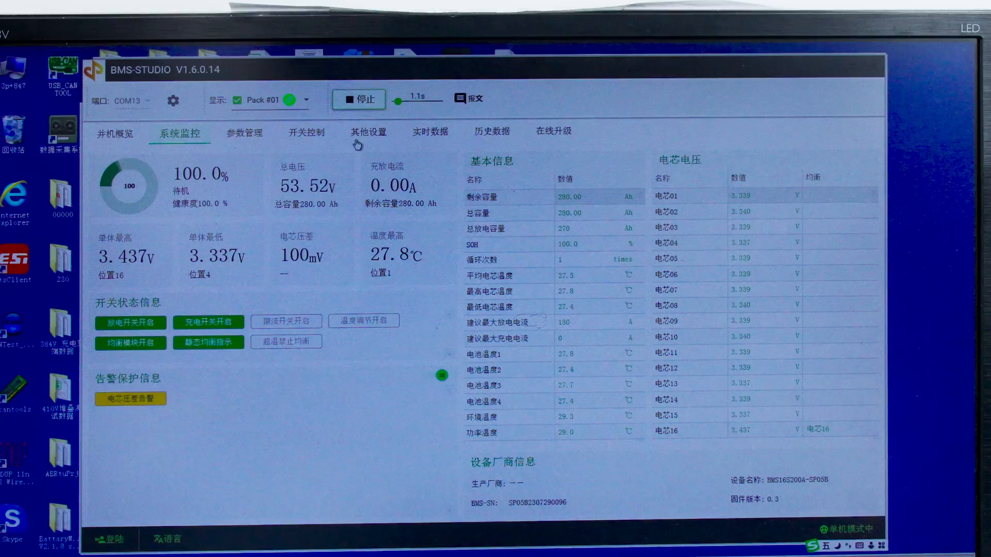